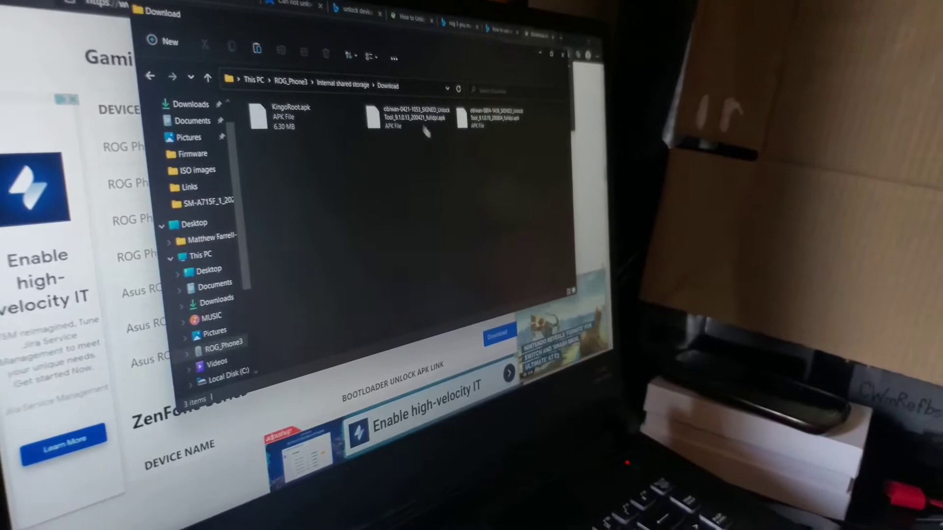
Step: Bring up the file actions for the first unlock tool APK in the ROG_Phone3 Download folder
right_click(354, 129)
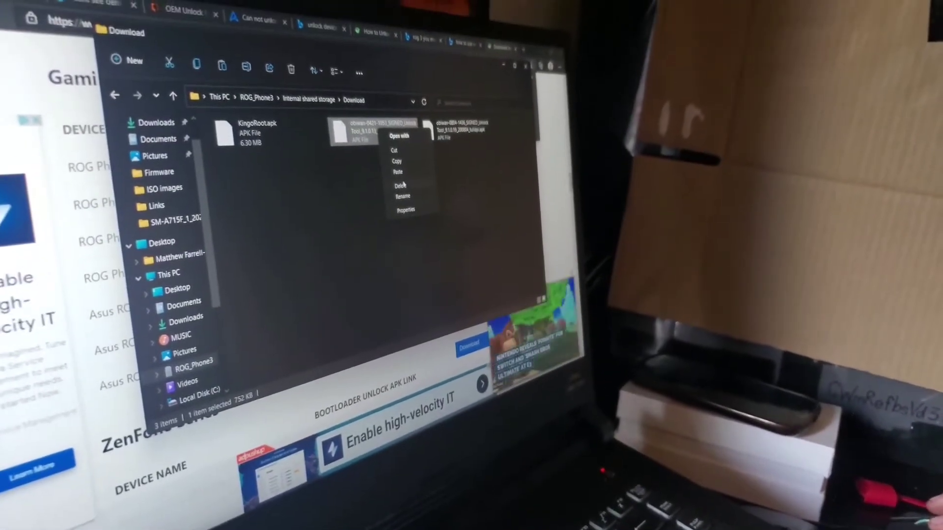